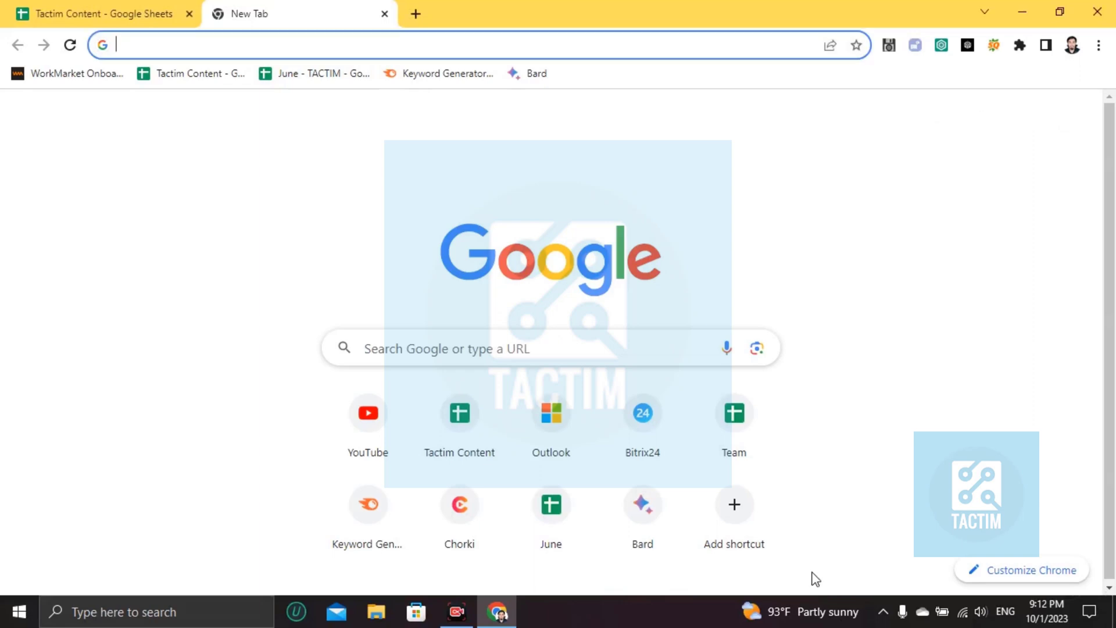
{"action": "mouse_move", "coordinate": [691, 313]}
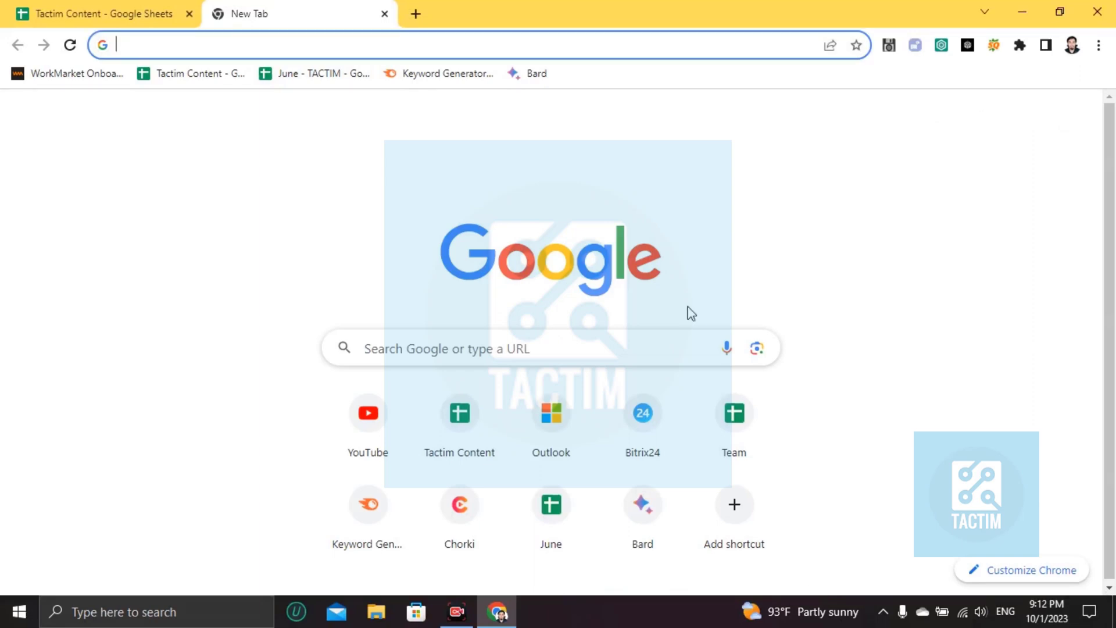
Search for gmail, open the Gmail site, and reach the full General settings via the gear's See all settings.
{"action": "type", "text": "gmail"}
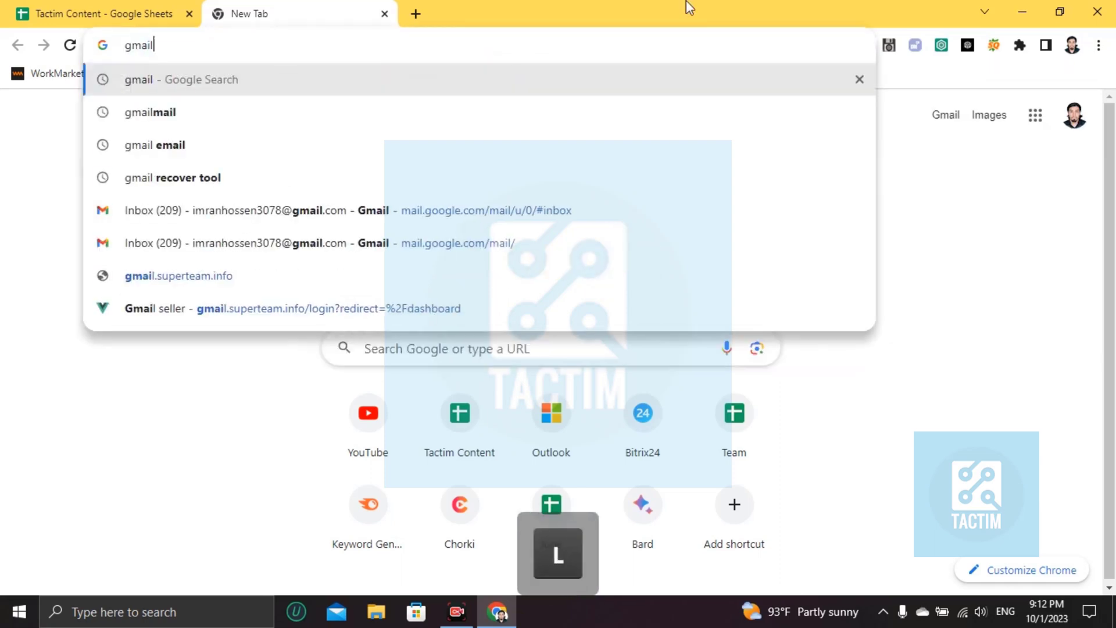
{"action": "key", "text": "Return"}
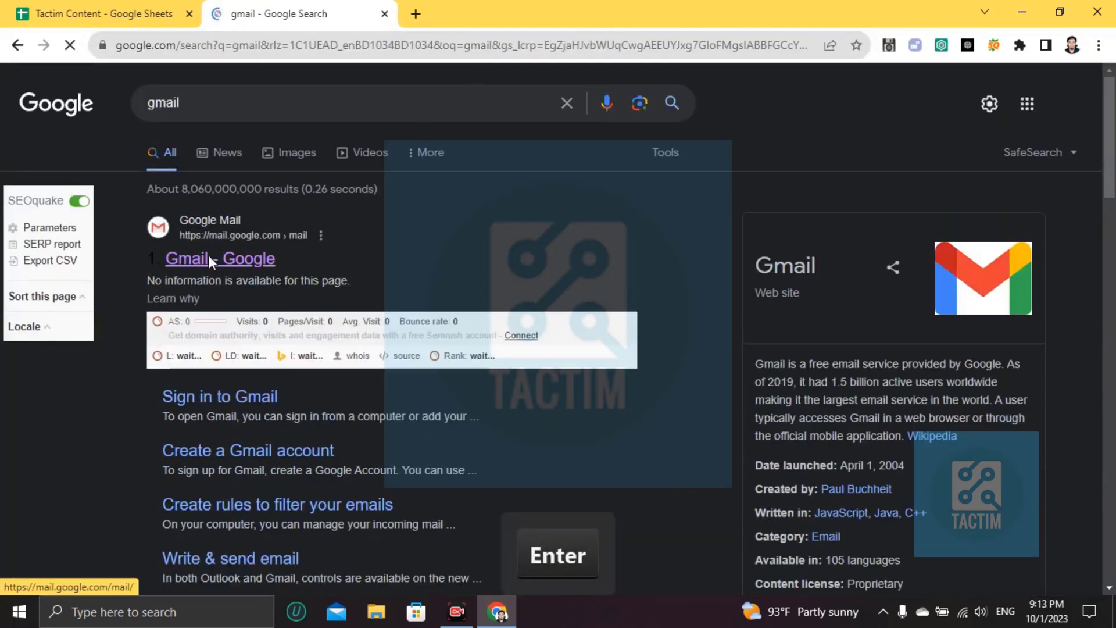
{"action": "left_click", "coordinate": [219, 258]}
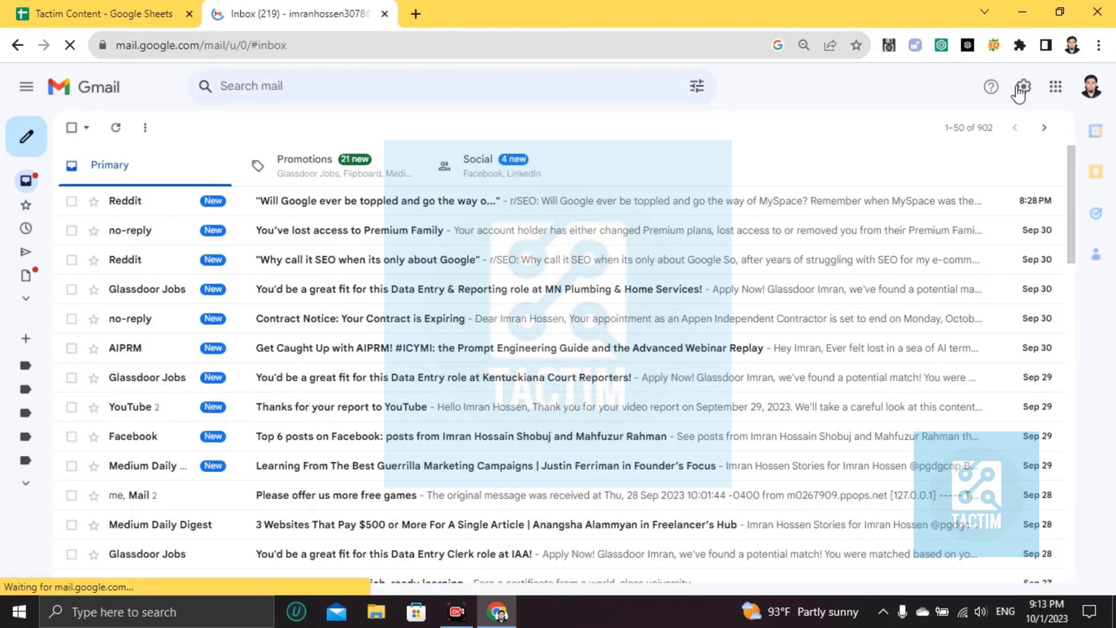
{"action": "mouse_move", "coordinate": [1024, 86]}
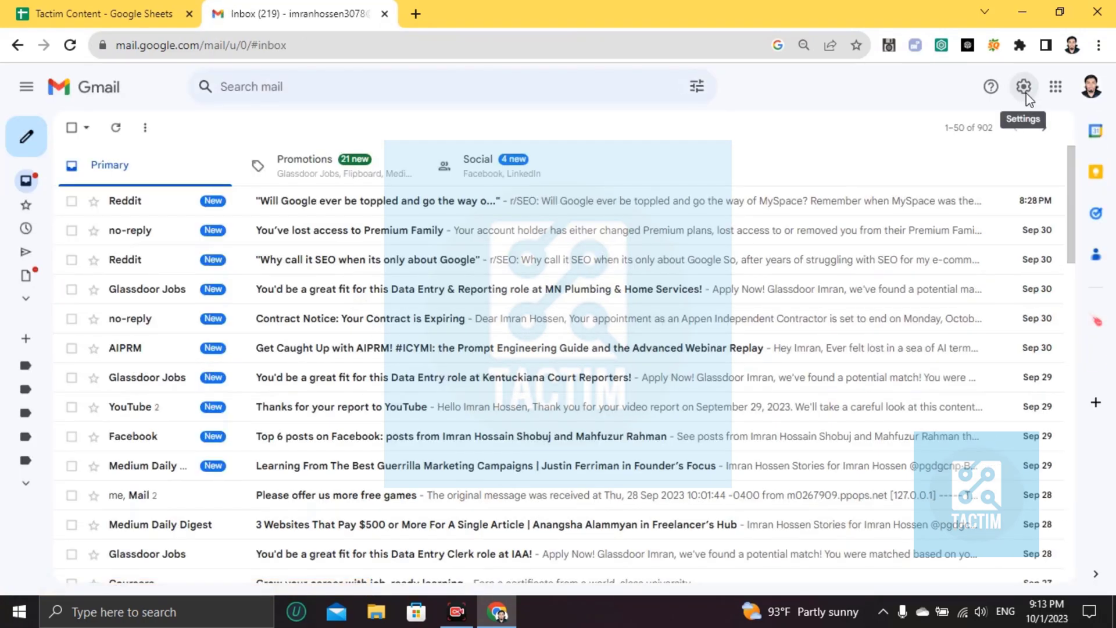
{"action": "left_click", "coordinate": [1023, 86]}
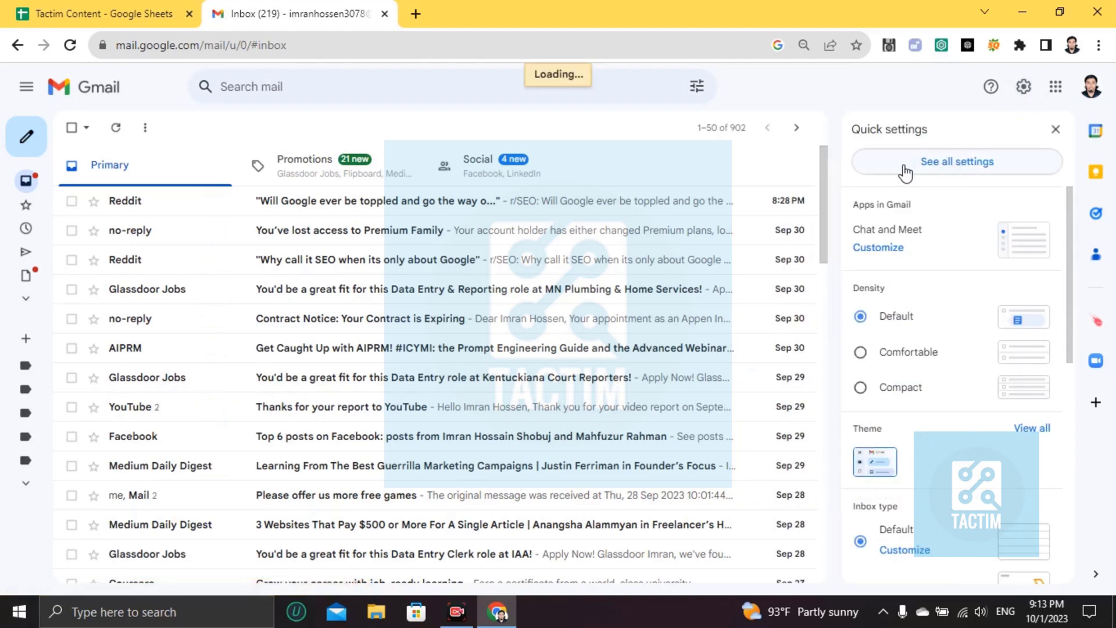
{"action": "left_click", "coordinate": [958, 161]}
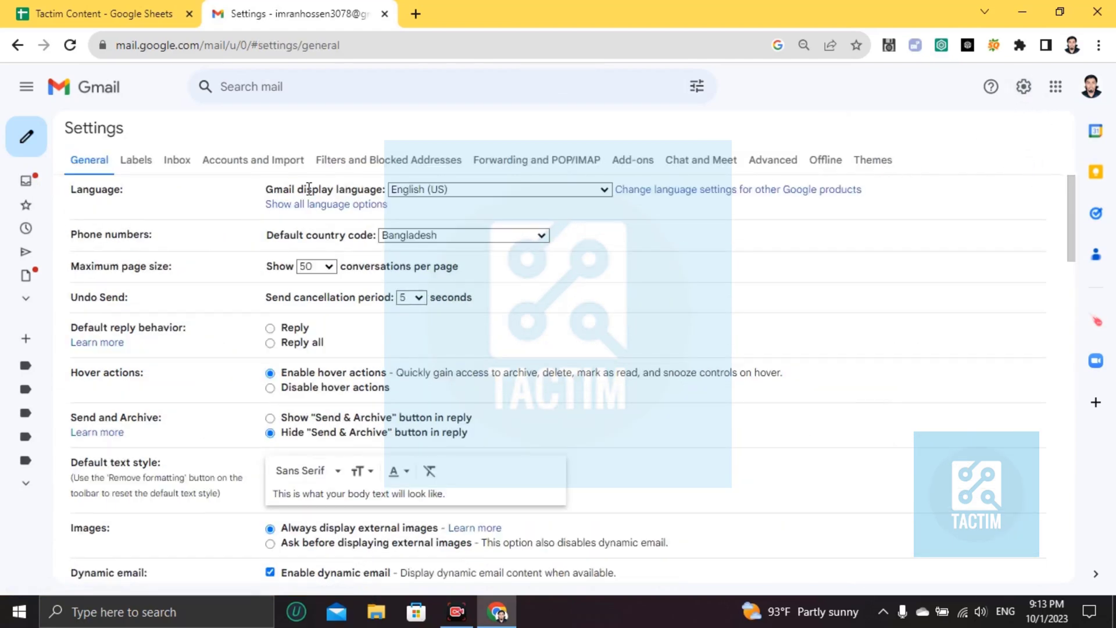
Toggle Conversation view off and then back to on in General settings.
{"action": "scroll", "scroll_direction": "down", "scroll_amount": 3}
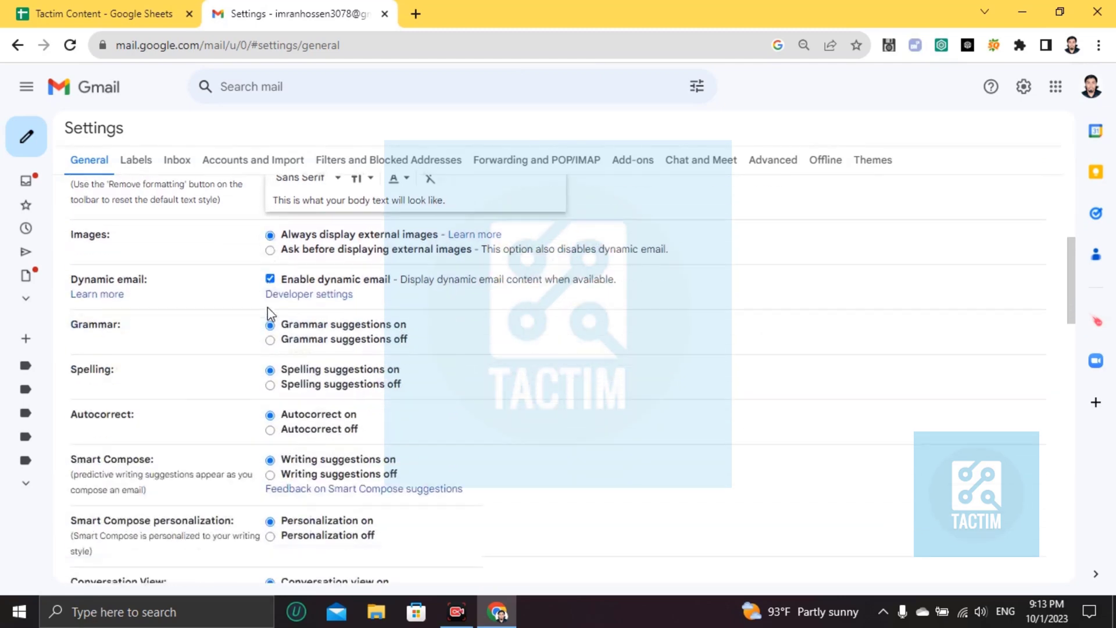
{"action": "scroll", "scroll_direction": "down", "scroll_amount": 3}
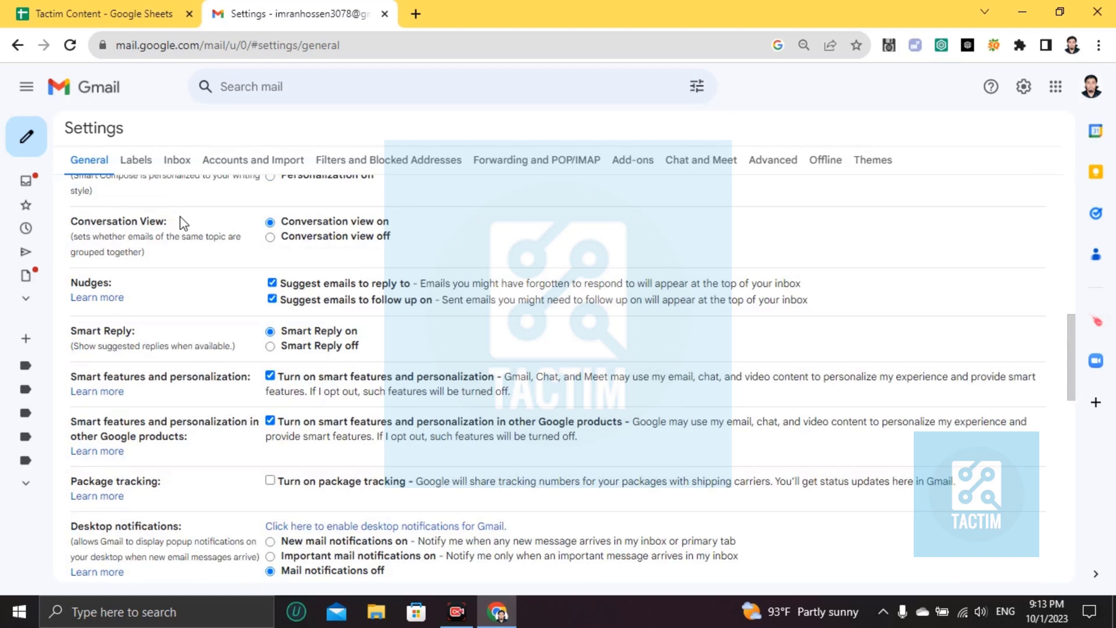
{"action": "mouse_move", "coordinate": [363, 229]}
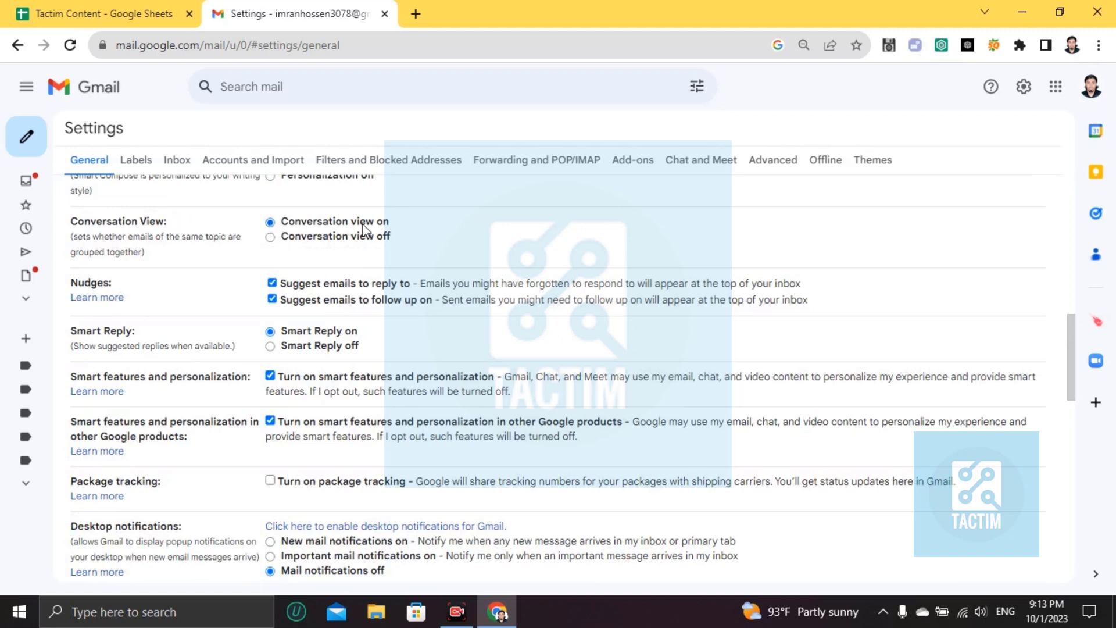
{"action": "left_click", "coordinate": [271, 237]}
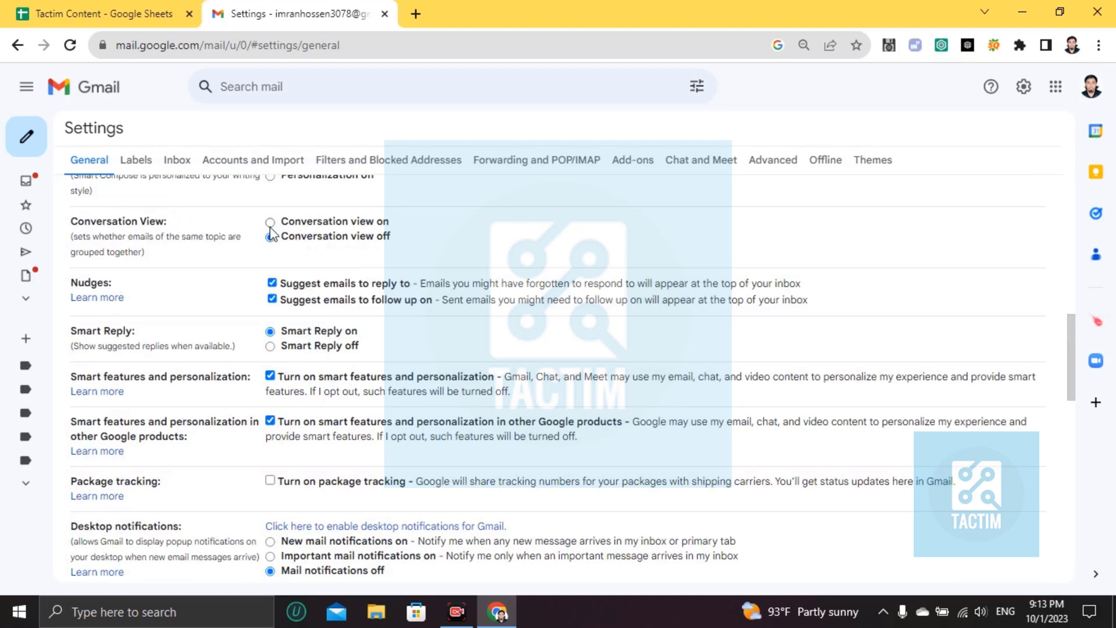
{"action": "left_click", "coordinate": [271, 221]}
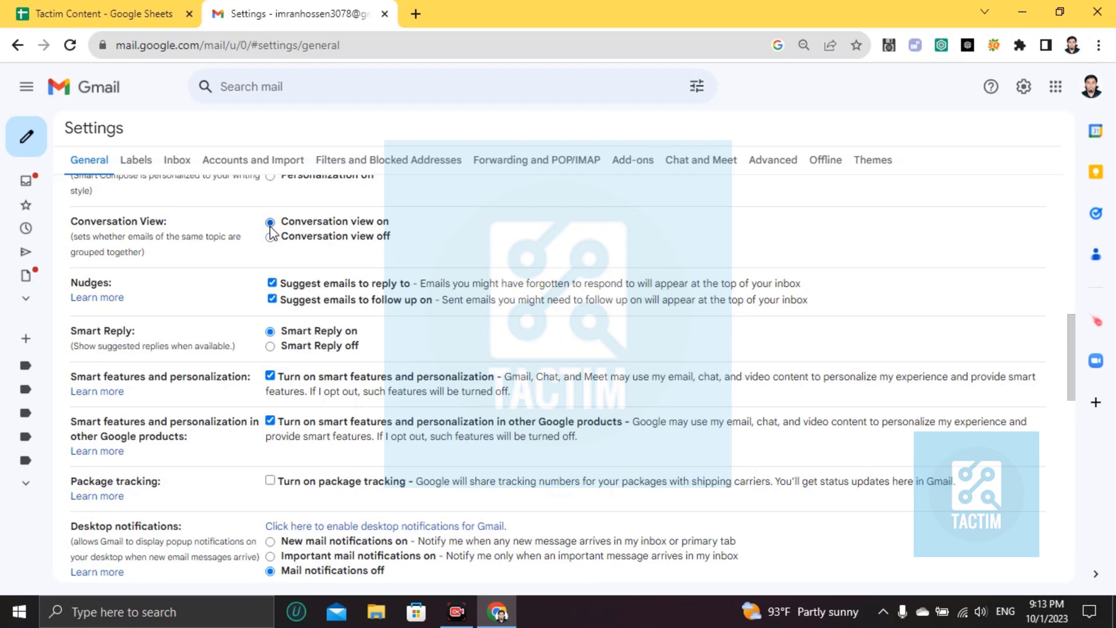
{"action": "scroll", "scroll_direction": "down", "scroll_amount": 3}
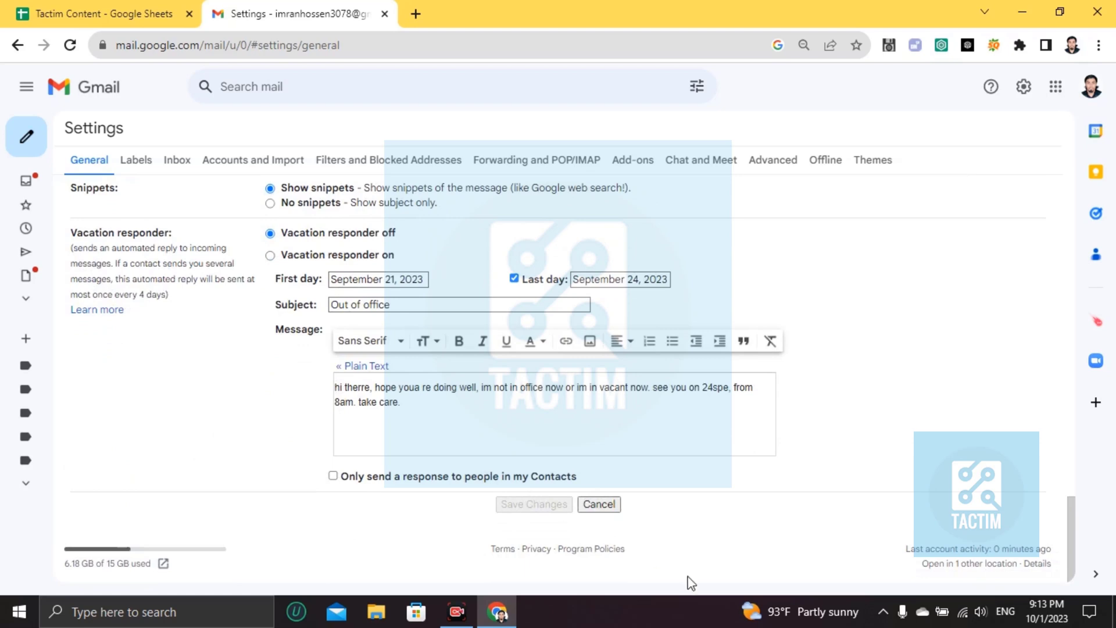
{"action": "scroll", "scroll_direction": "up", "scroll_amount": 3}
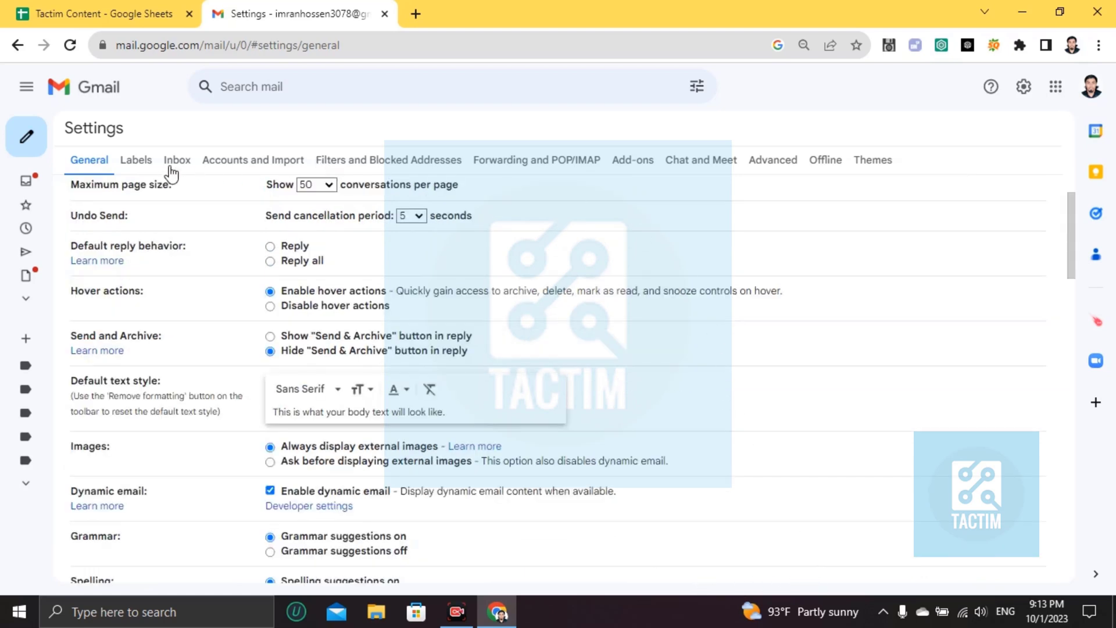
{"action": "mouse_move", "coordinate": [136, 159]}
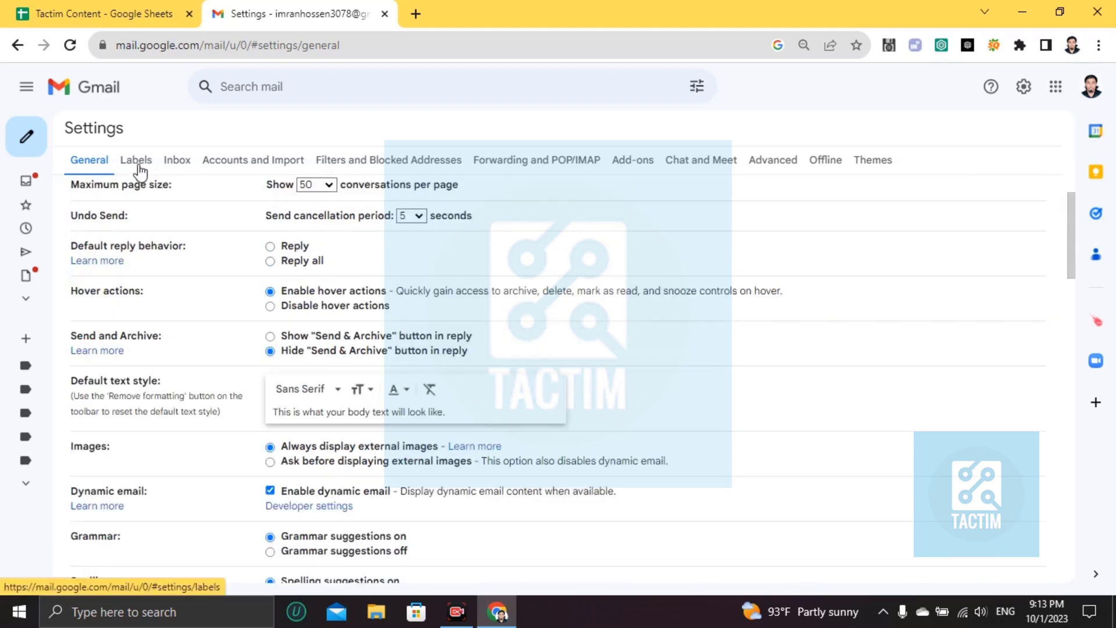
Switch to the Labels tab to see show/hide options for system labels.
{"action": "left_click", "coordinate": [135, 159]}
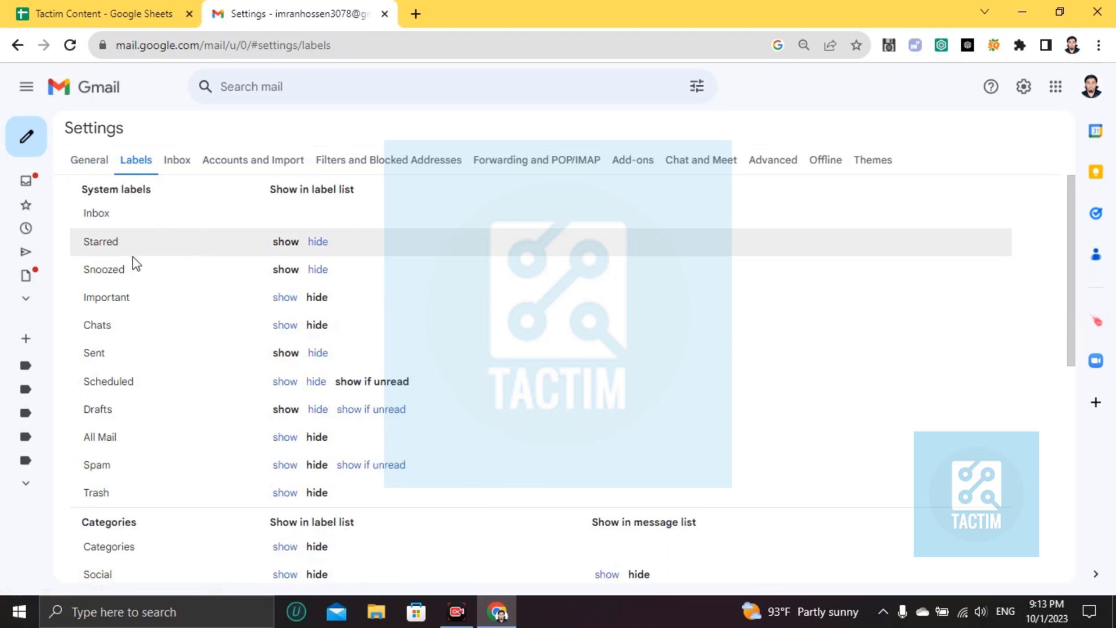
{"action": "mouse_move", "coordinate": [232, 282]}
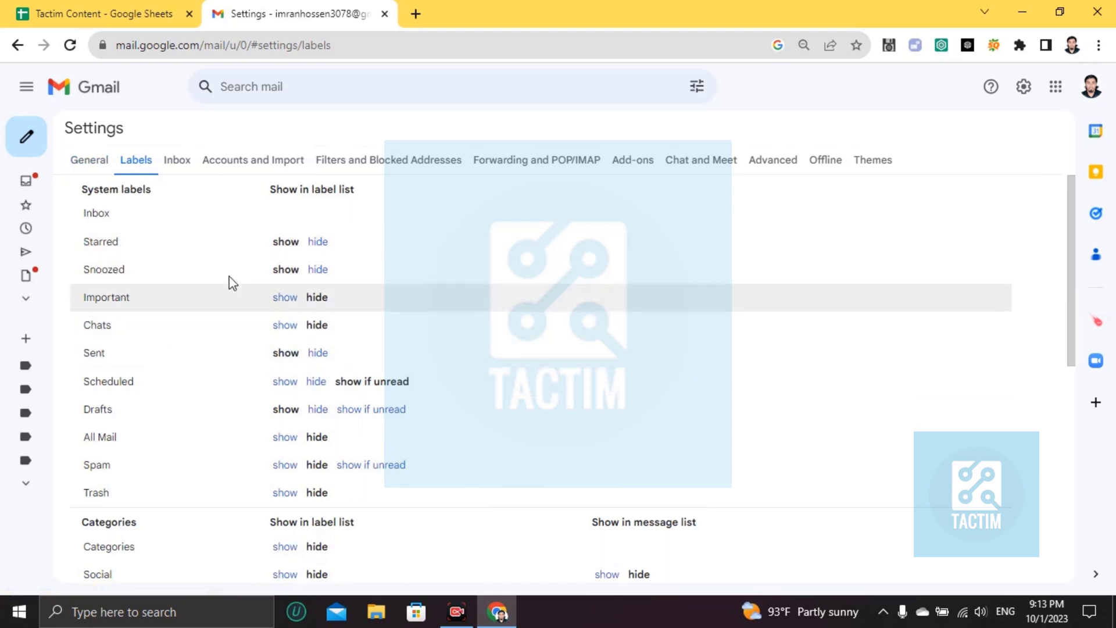
{"action": "mouse_move", "coordinate": [305, 278]}
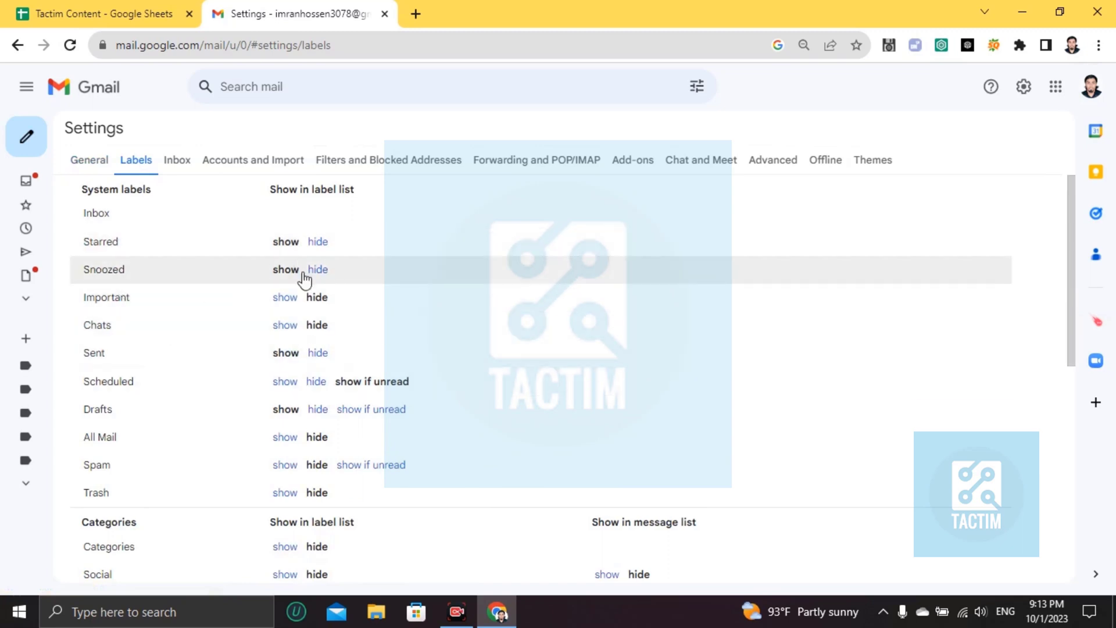
{"action": "mouse_move", "coordinate": [334, 408]}
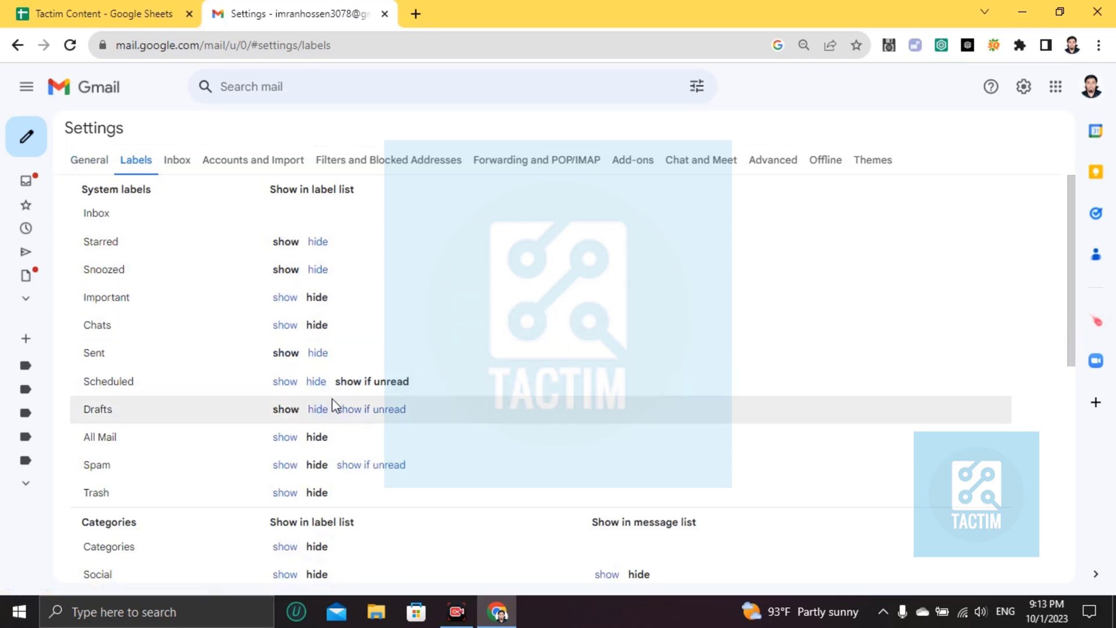
{"action": "scroll", "scroll_direction": "down", "scroll_amount": 3}
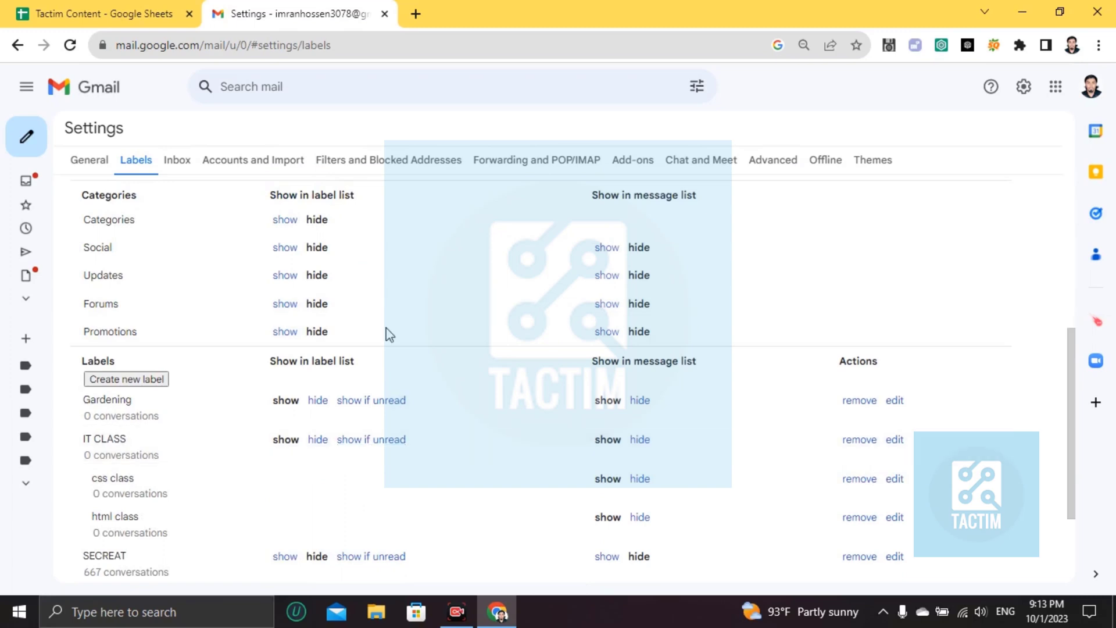
{"action": "mouse_move", "coordinate": [404, 407]}
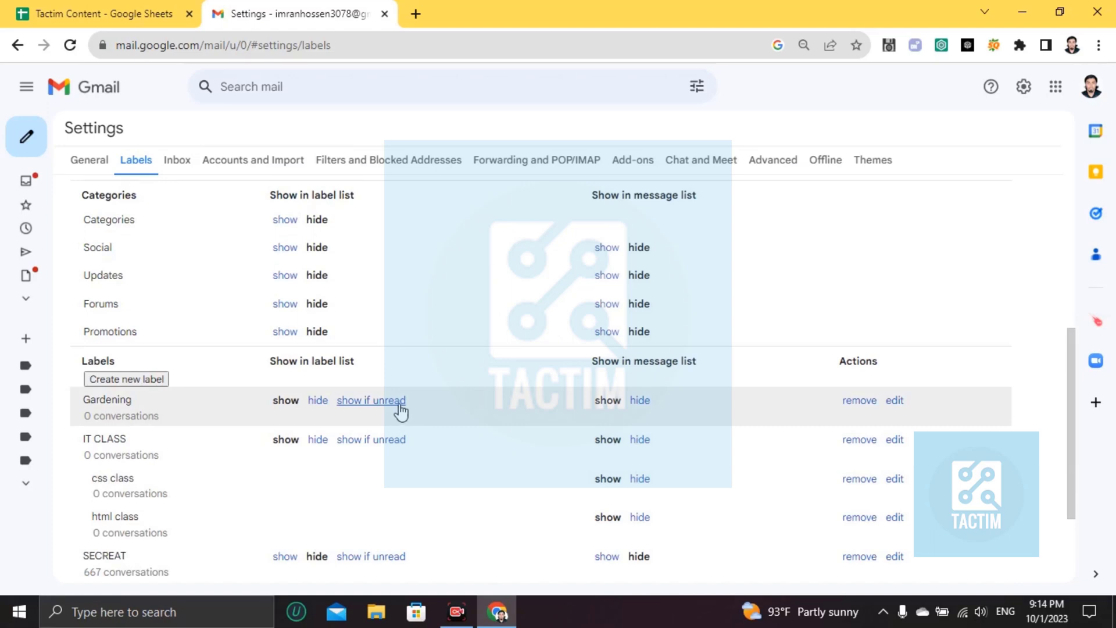
{"action": "mouse_move", "coordinate": [713, 504]}
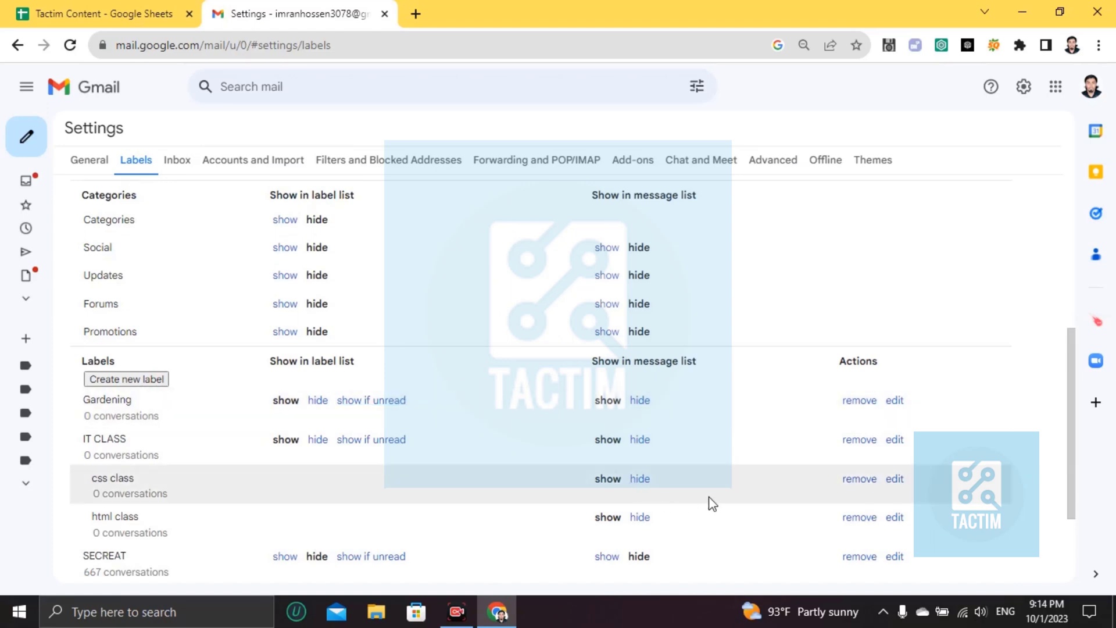